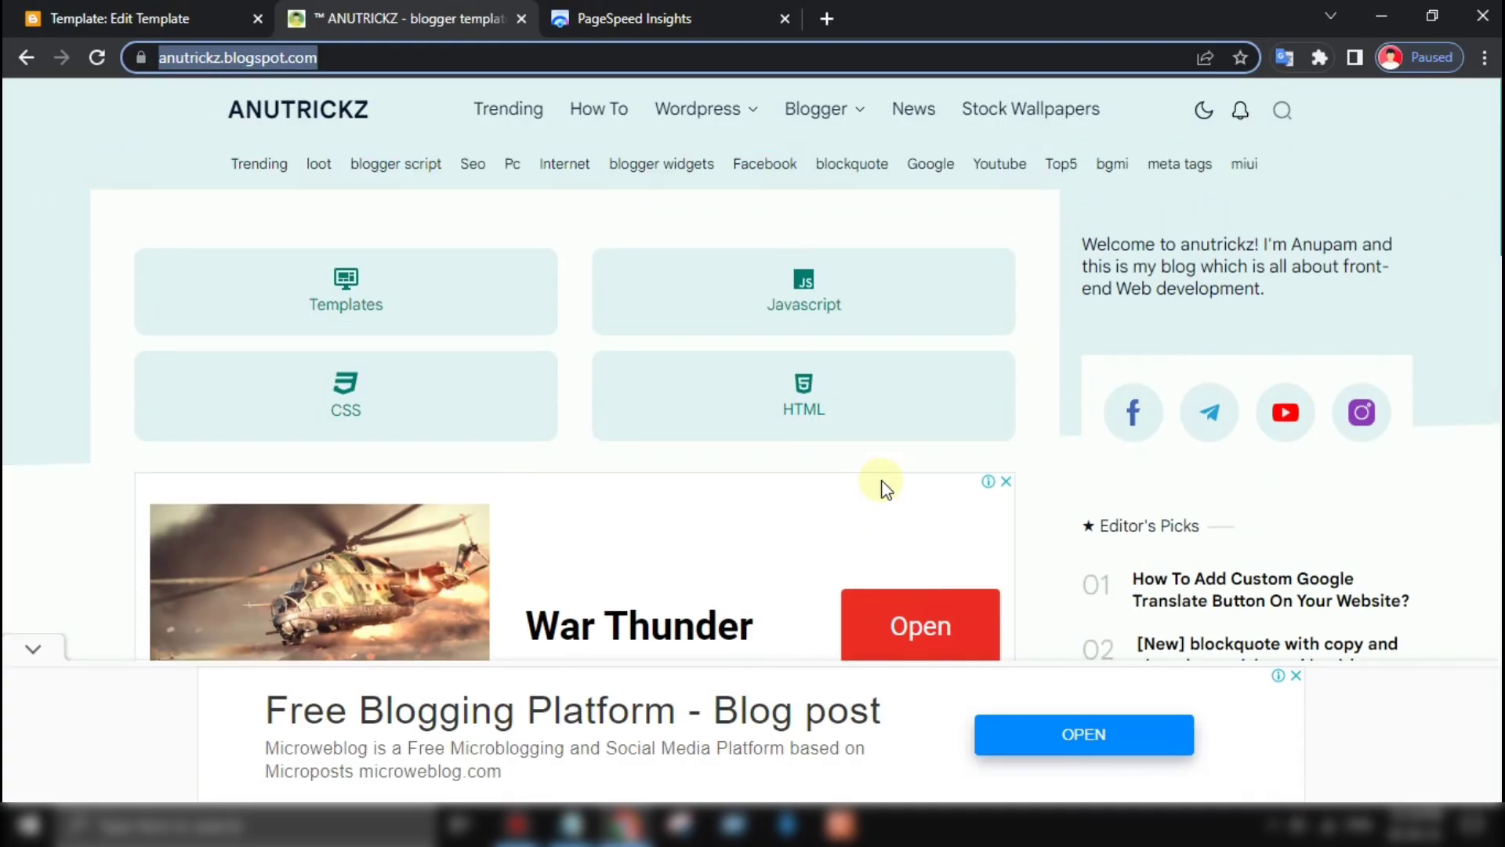
mouse_move(294, 248)
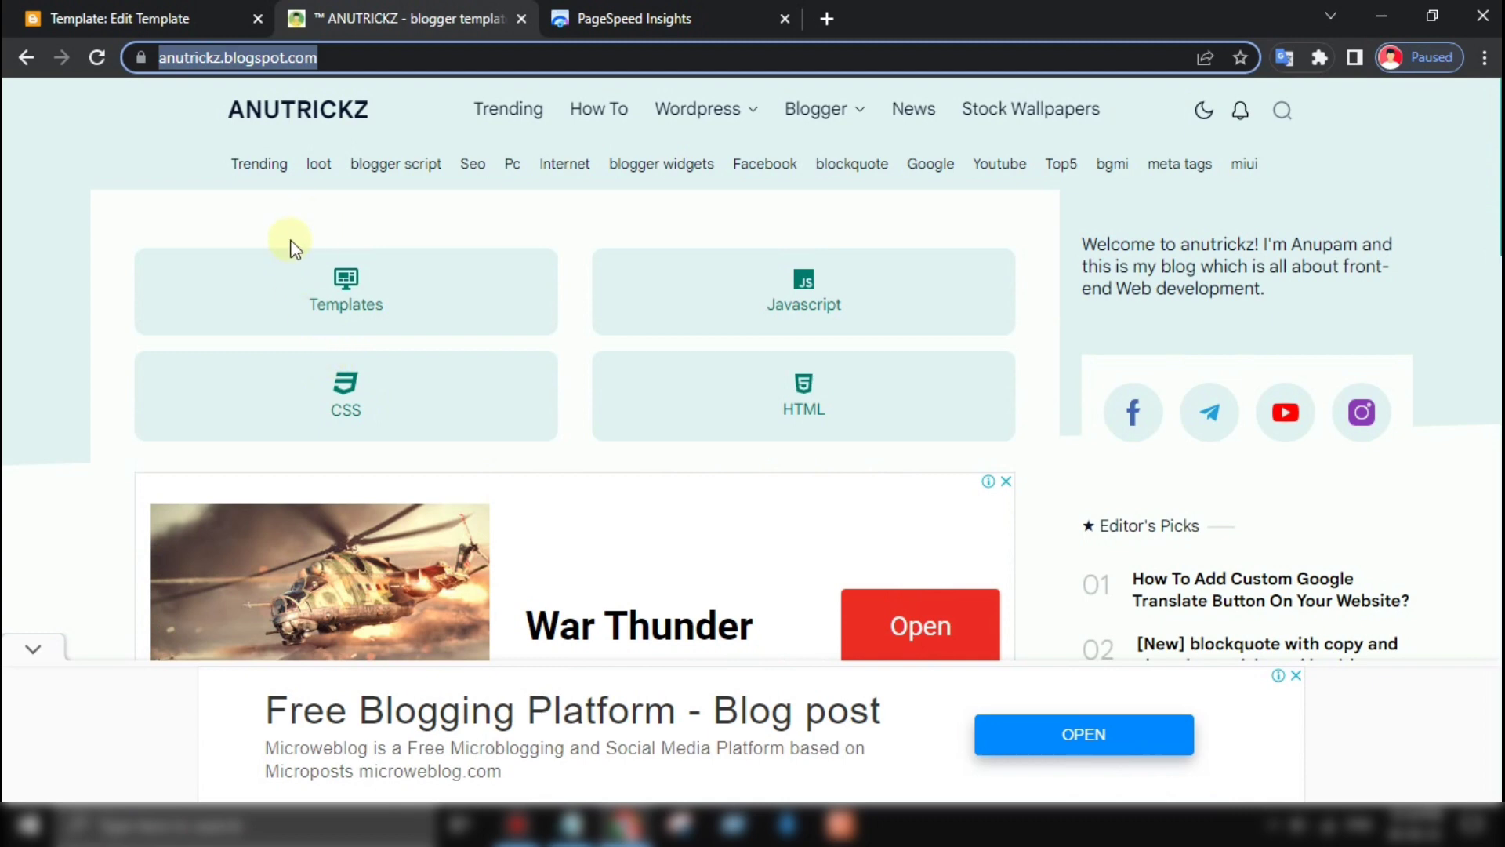
Switch to the PageSpeed Insights report for the blog
left_click(633, 19)
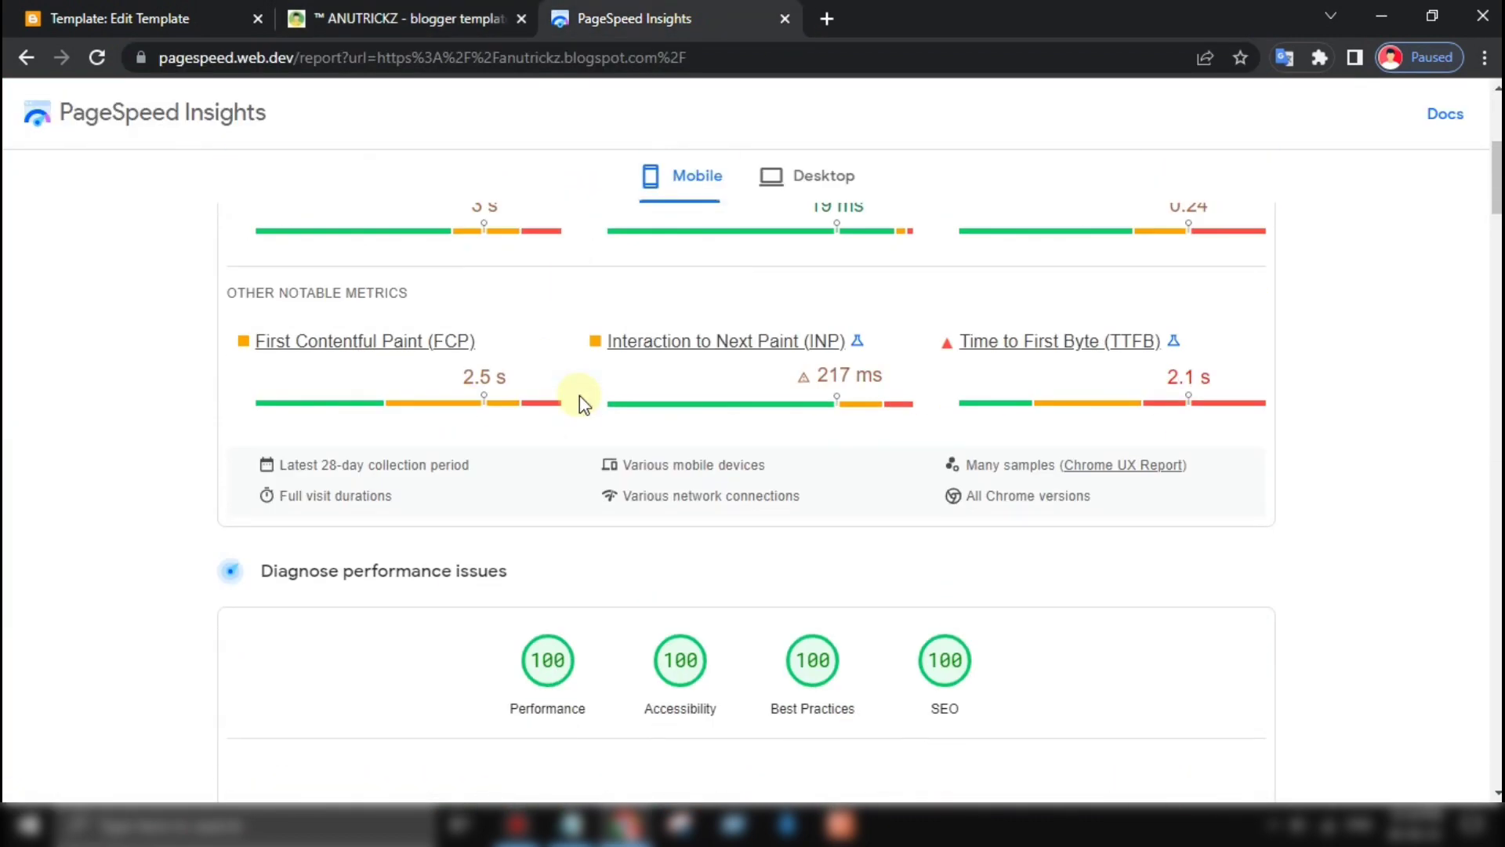
Check desktop then mobile scores and view the Diagnostics section, then return to Blogger
left_click(804, 176)
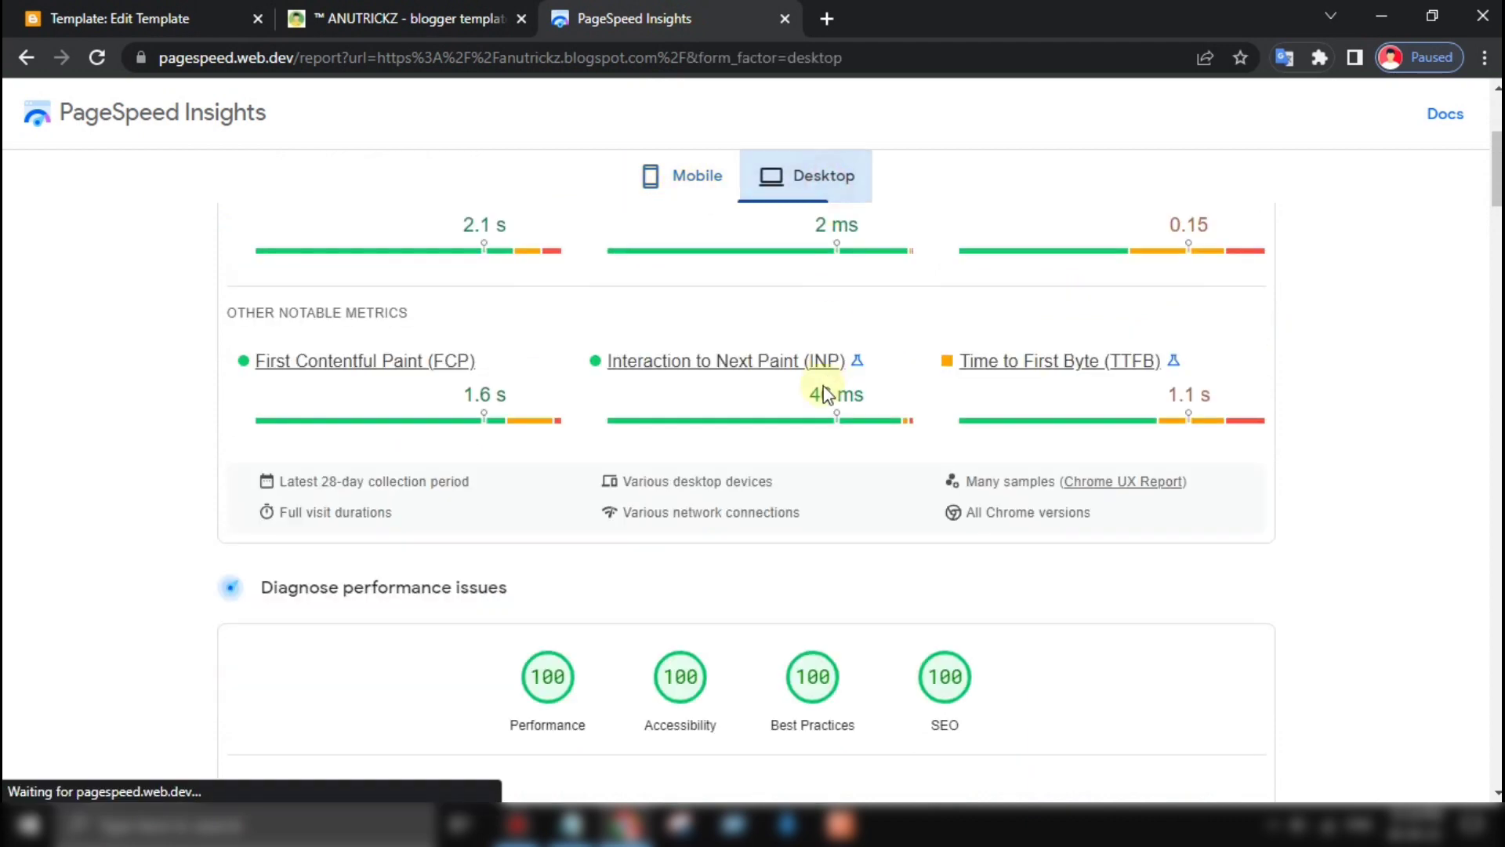
left_click(679, 176)
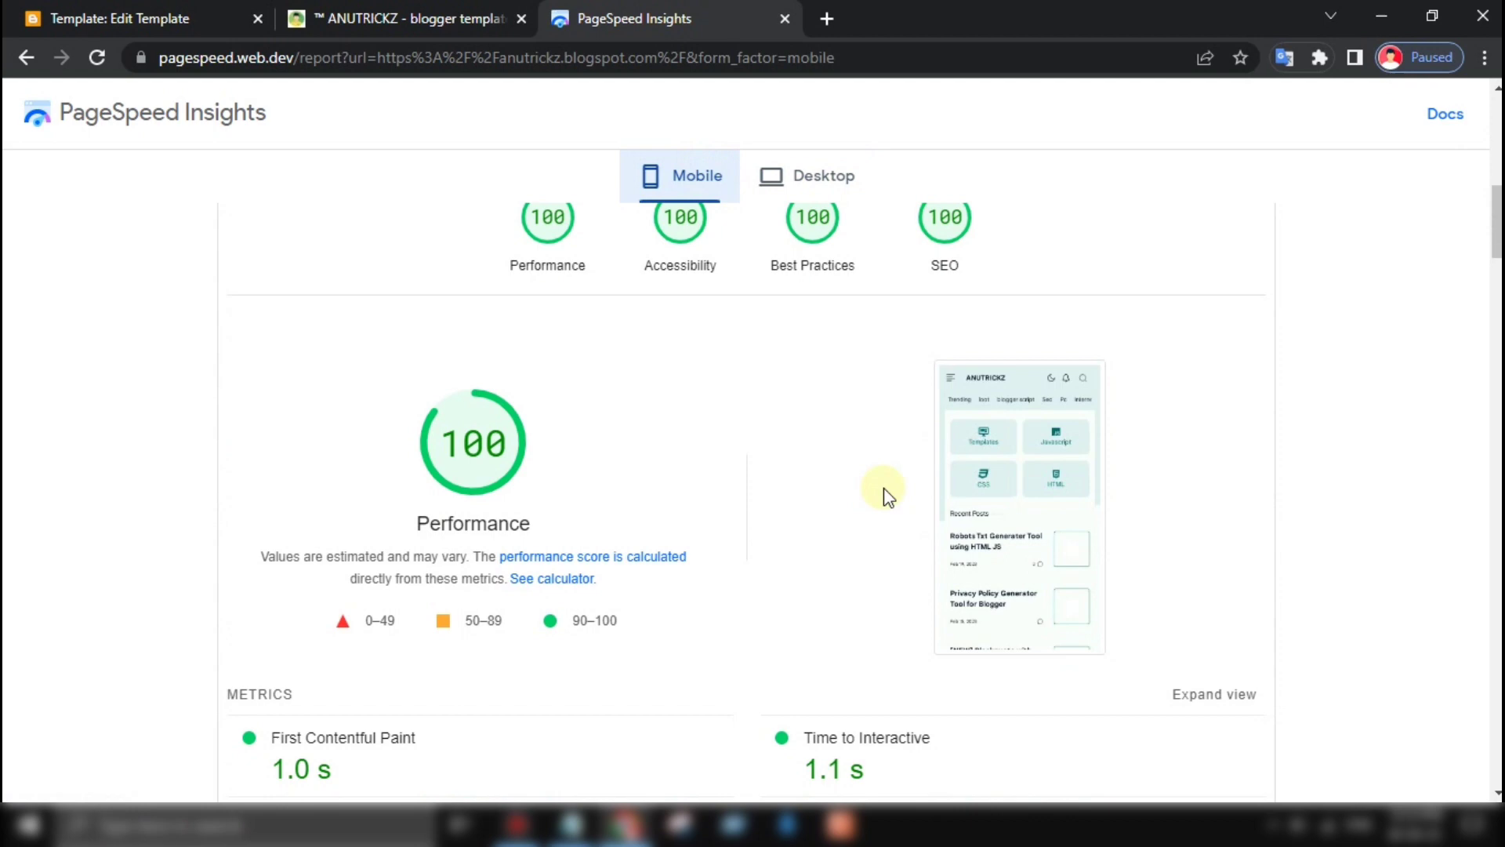
scroll("down", 3)
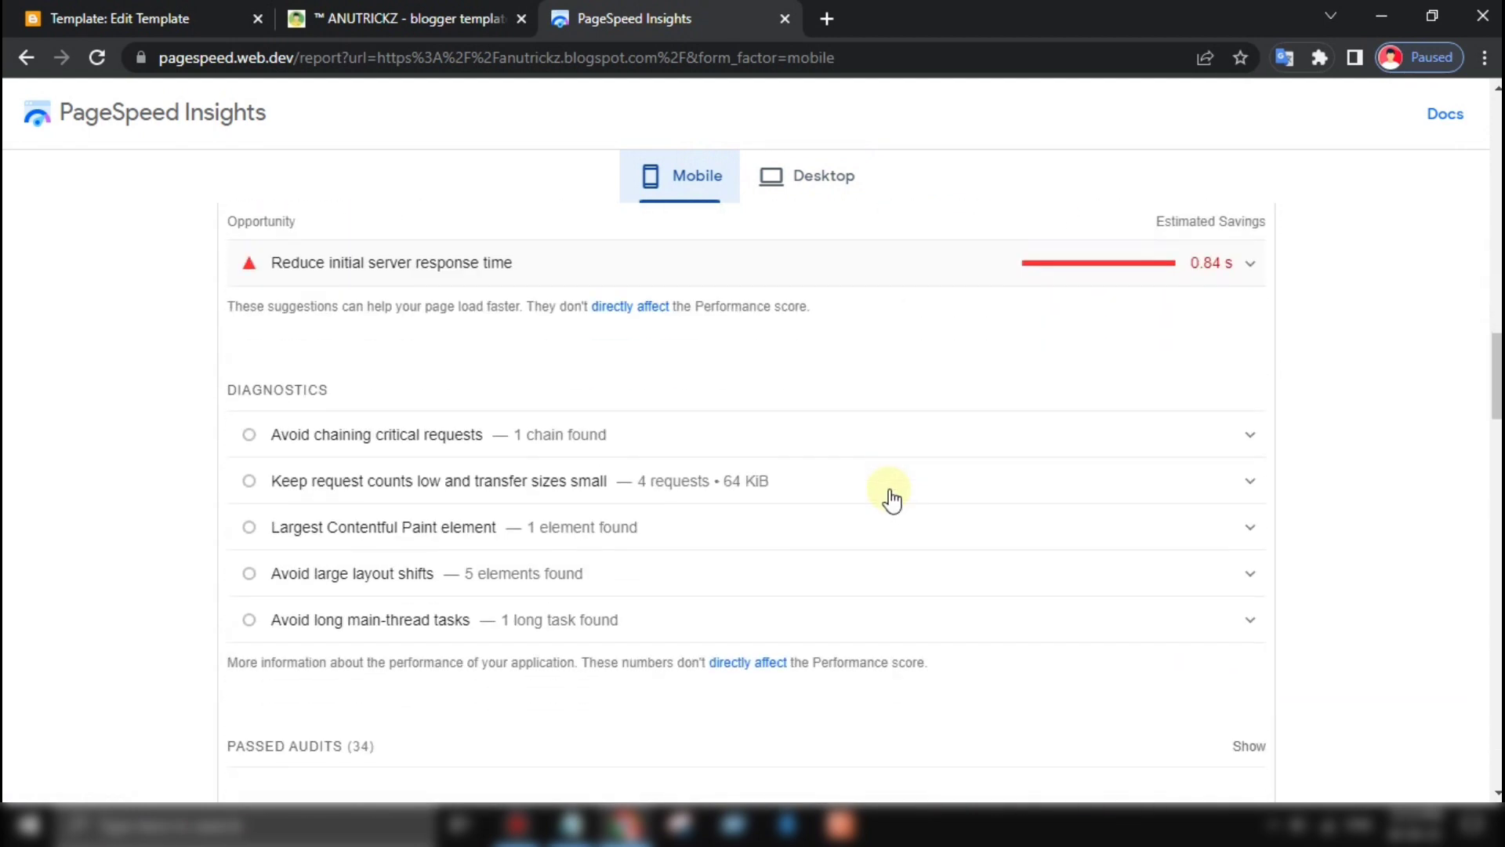
left_click(135, 18)
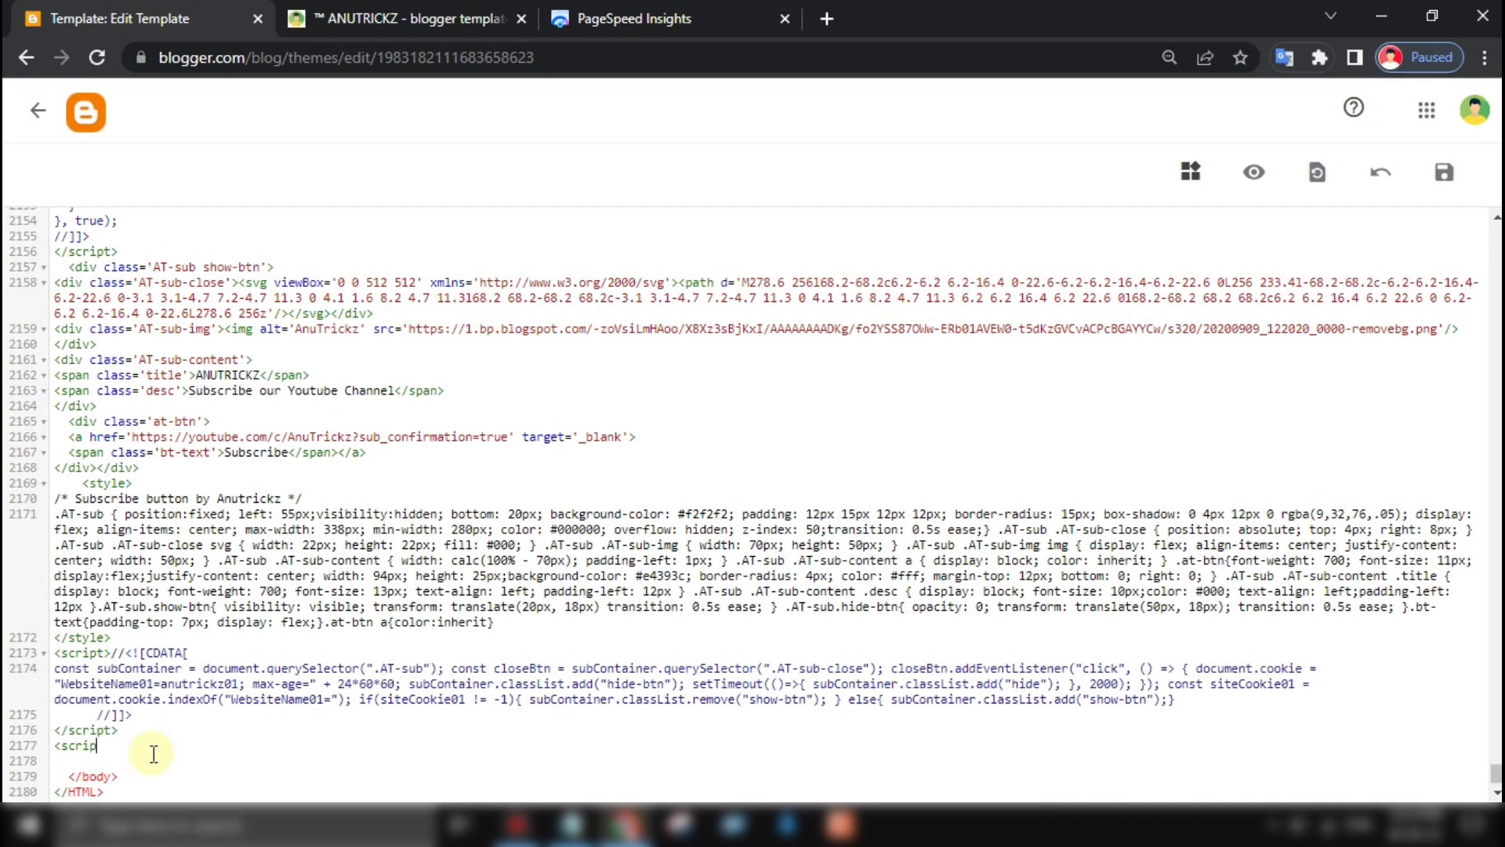
Insert a lazyOnload <script> block above </body> with a placeholder file URL
type("t>")
left_click(766, 760)
type("</")
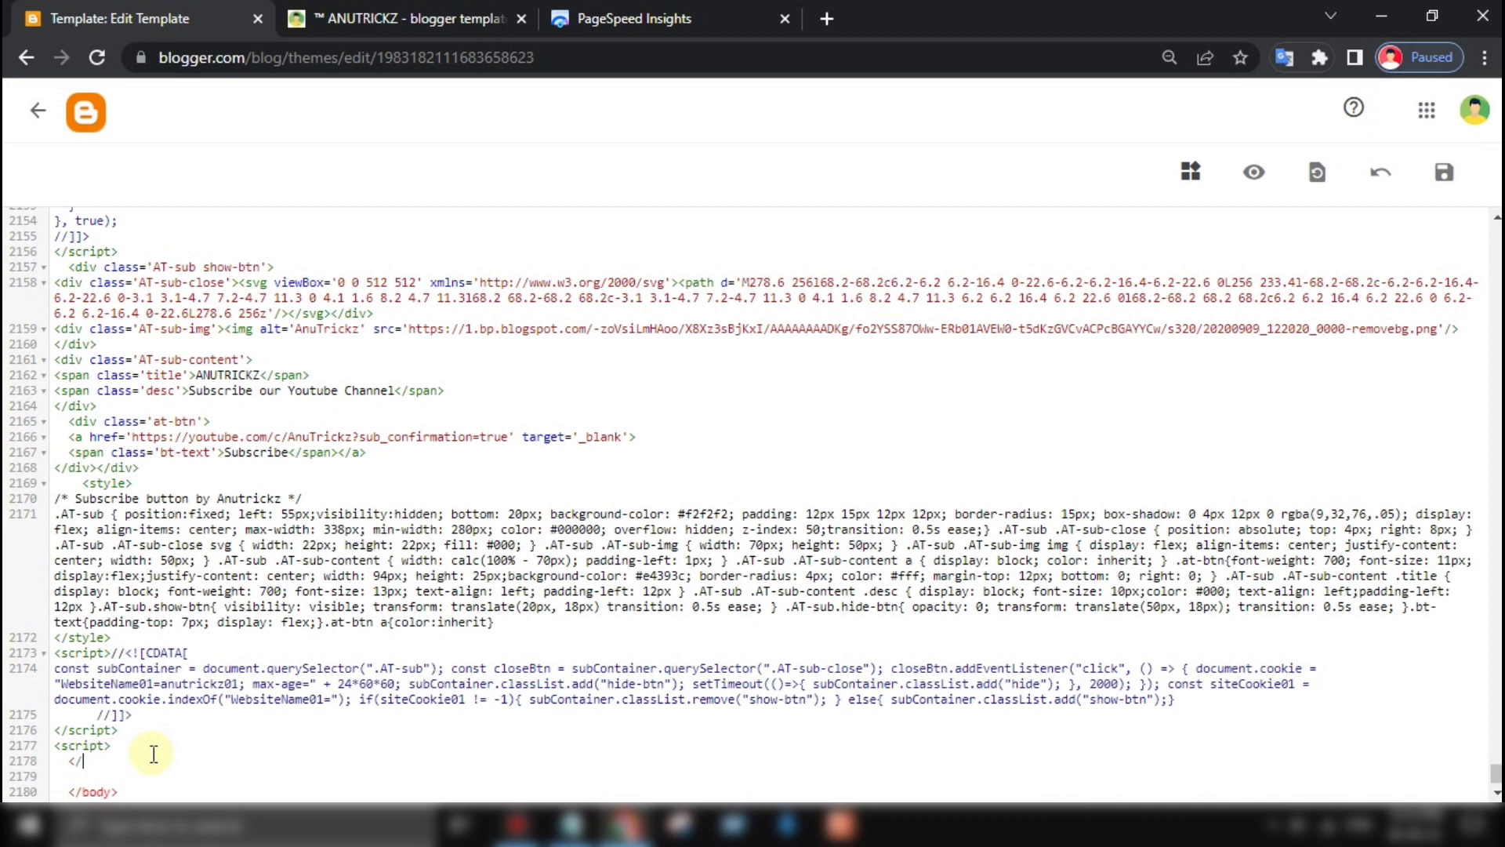
type("script>")
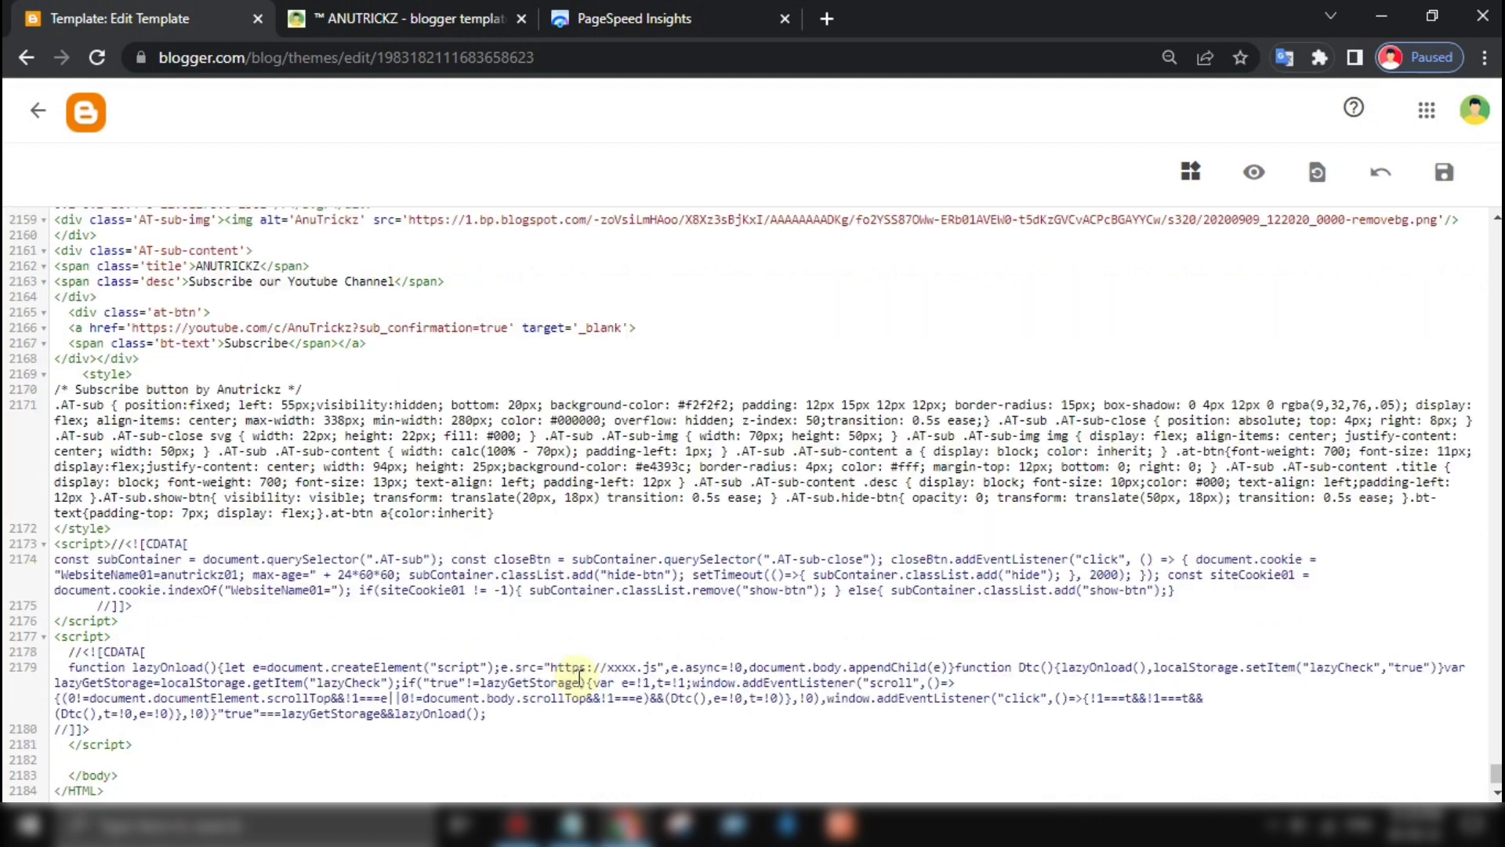
double_click(596, 668)
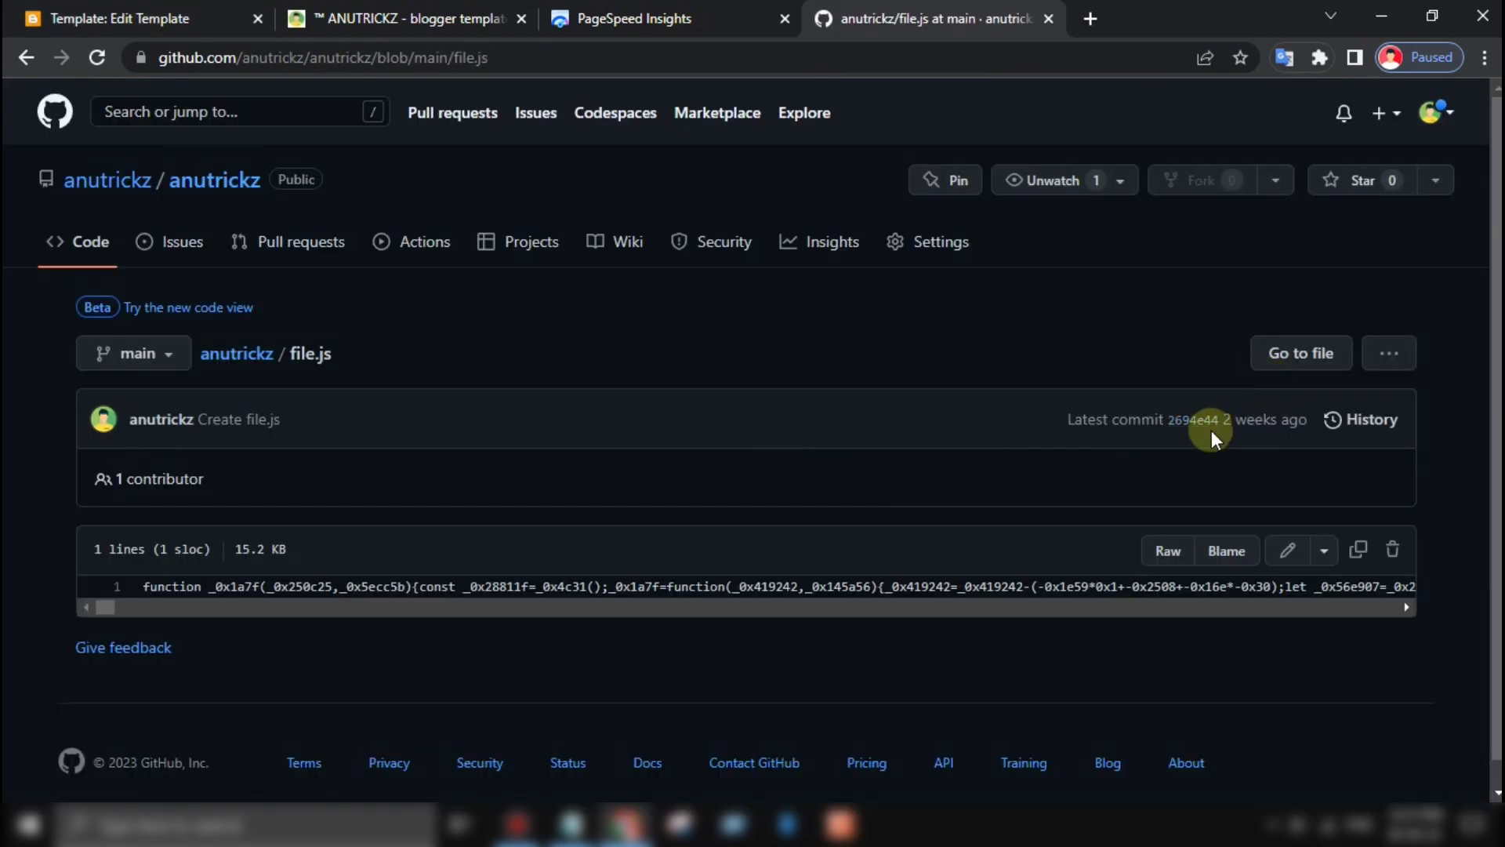
Convert raw.githubusercontent.com/anutrickz/anutrickz/main/file.js to a Statically CDN link
scroll("down", 3)
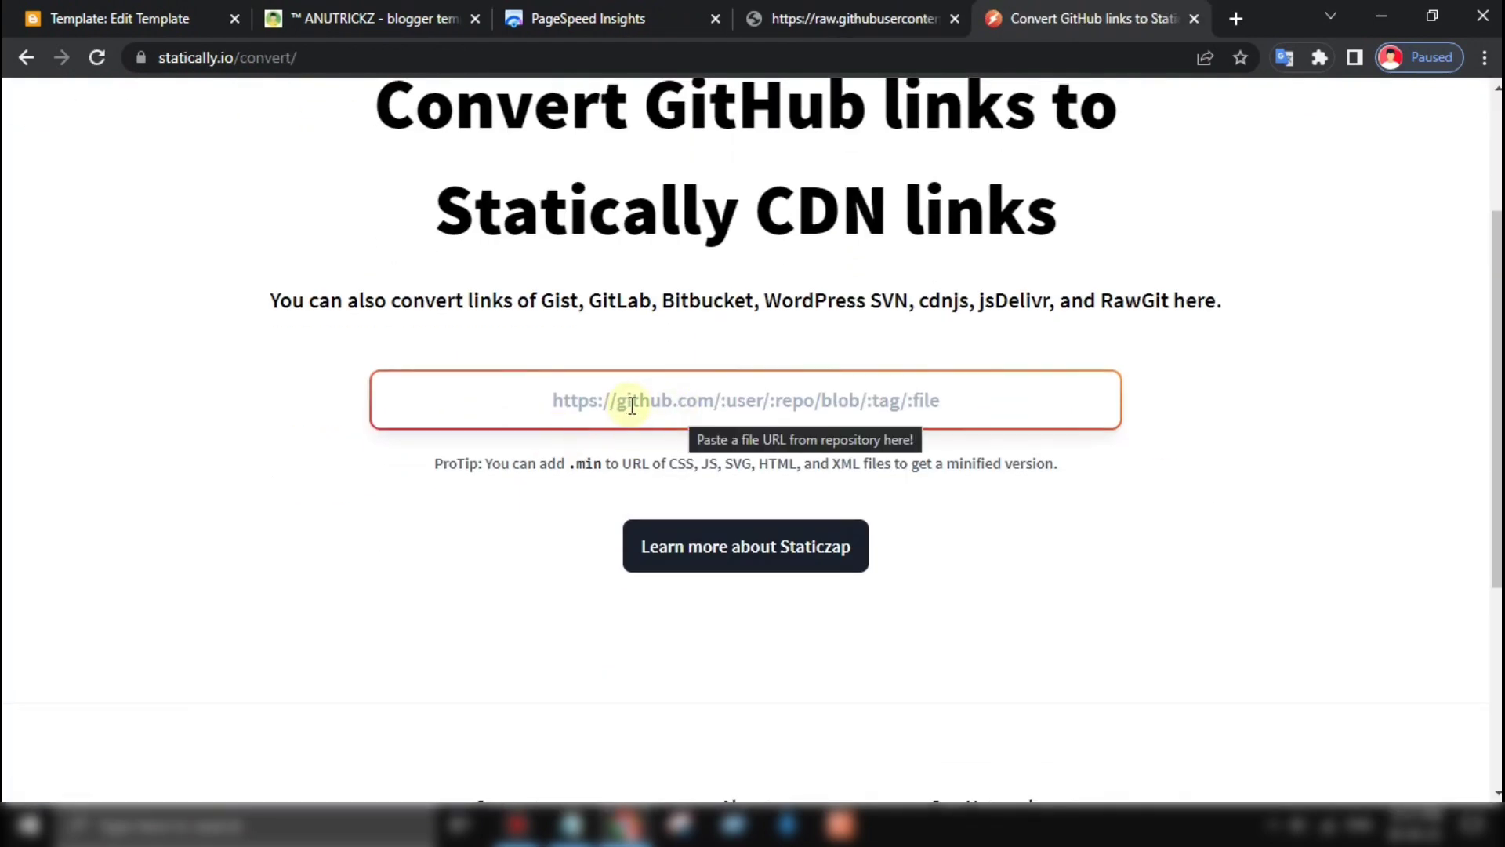
mouse_move(576, 399)
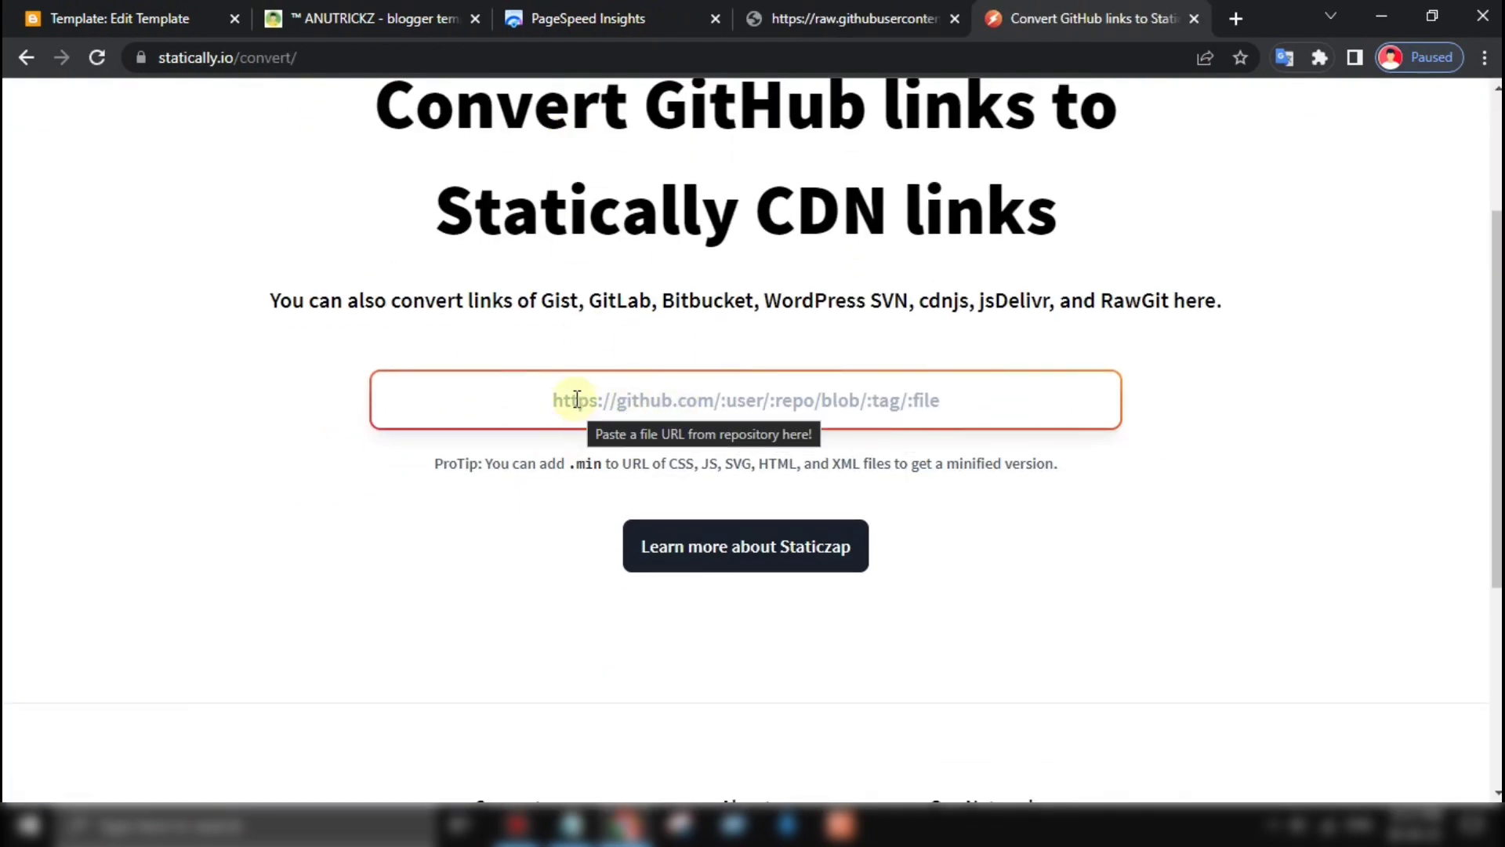
type("https://raw.githubusercontent.com/anutrickz/anutrickz/main/file.js")
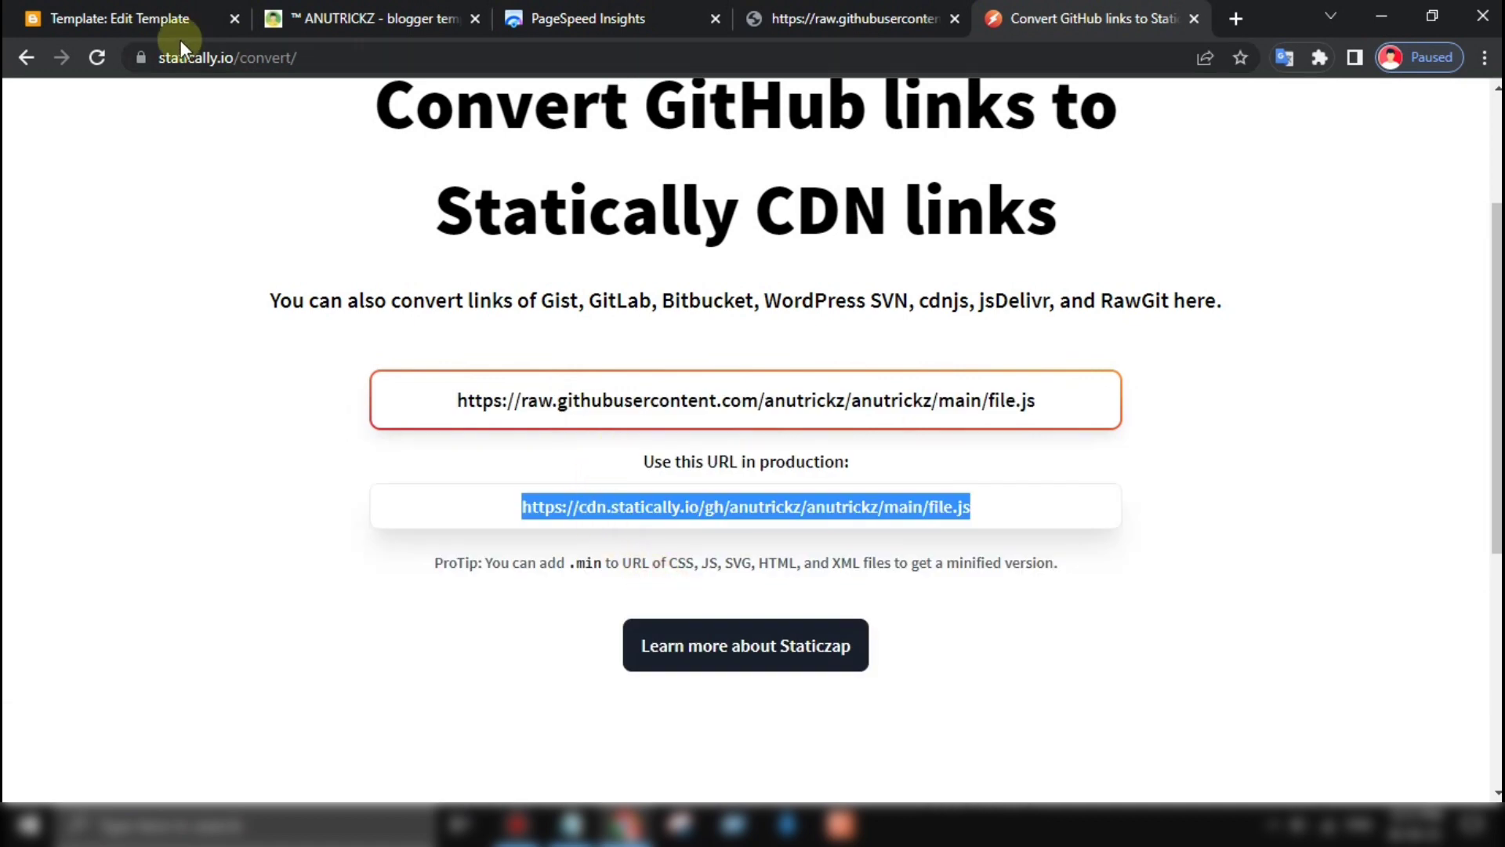
left_click(114, 19)
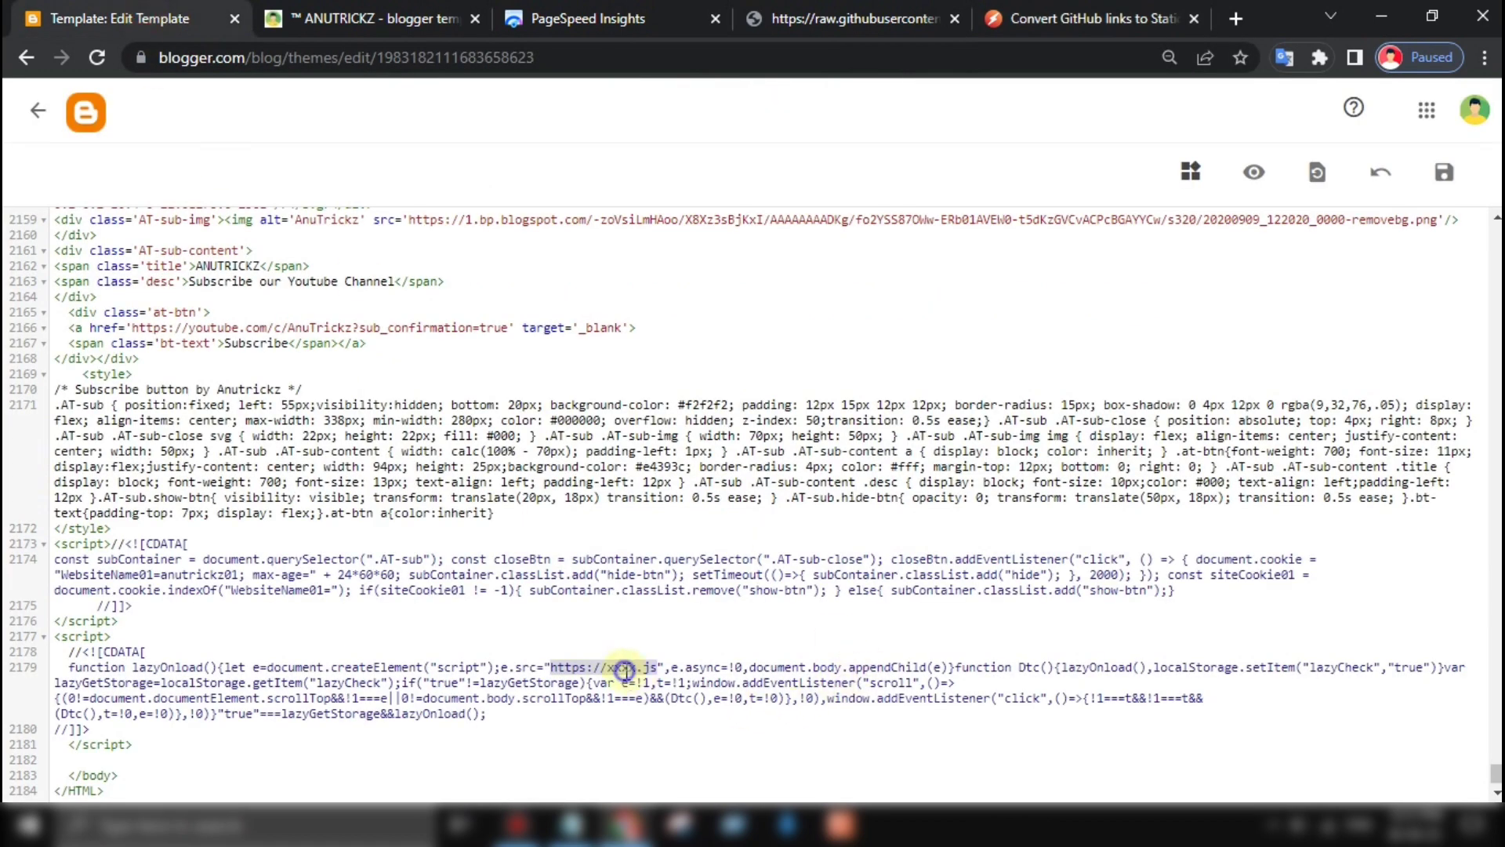